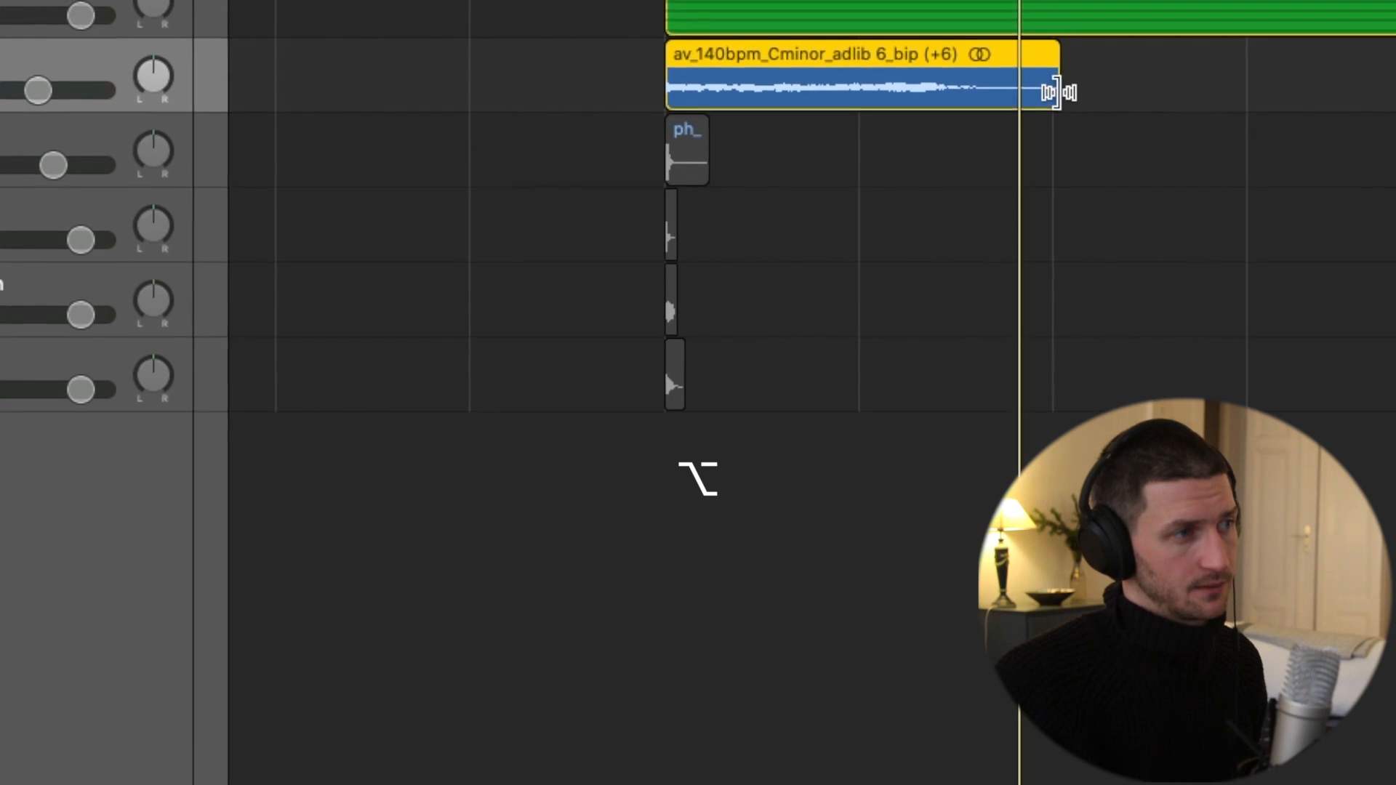
Select the ad-lib vocal region and time-stretch its end to bar 7
{"action": "left_click", "coordinate": [1050, 94]}
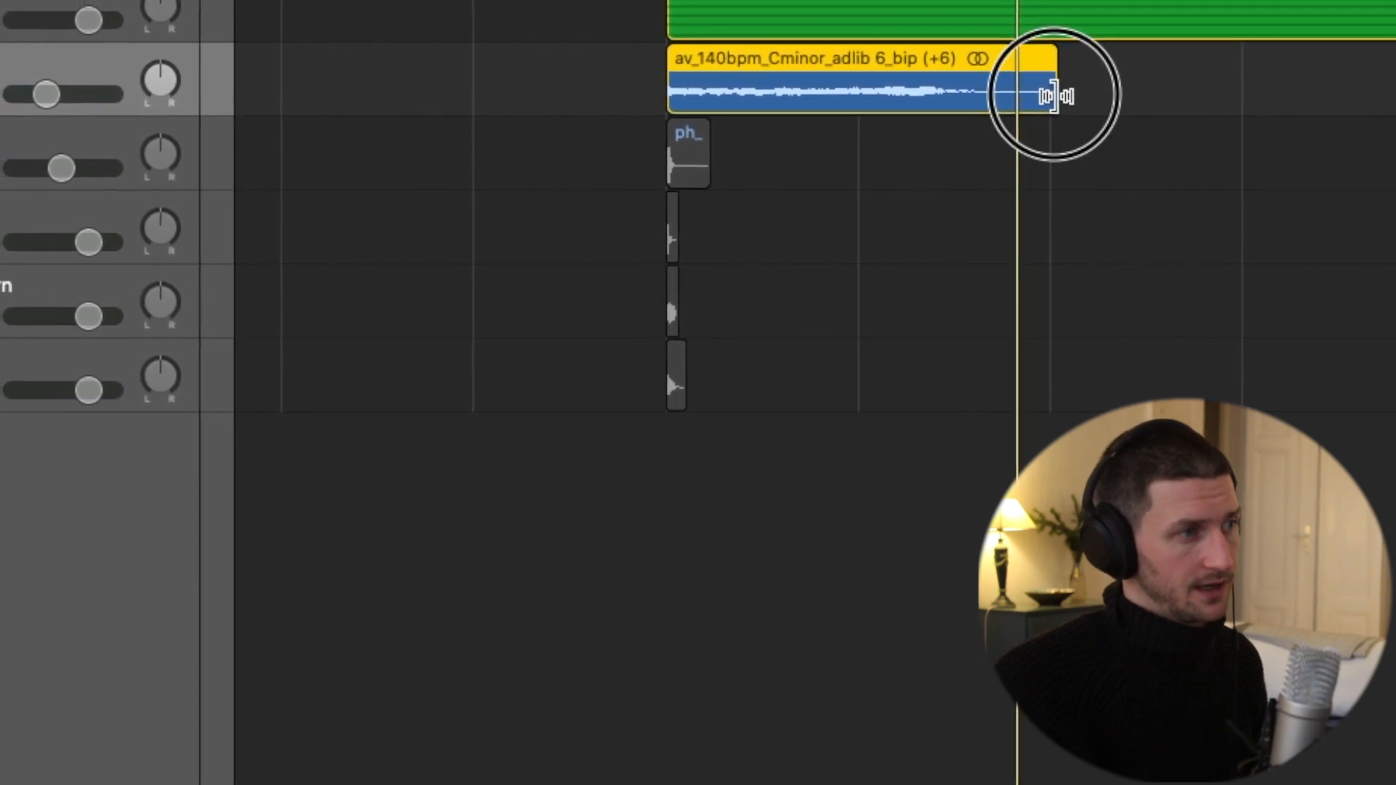
{"action": "left_click_drag", "start_coordinate": [1051, 96], "coordinate": [979, 123]}
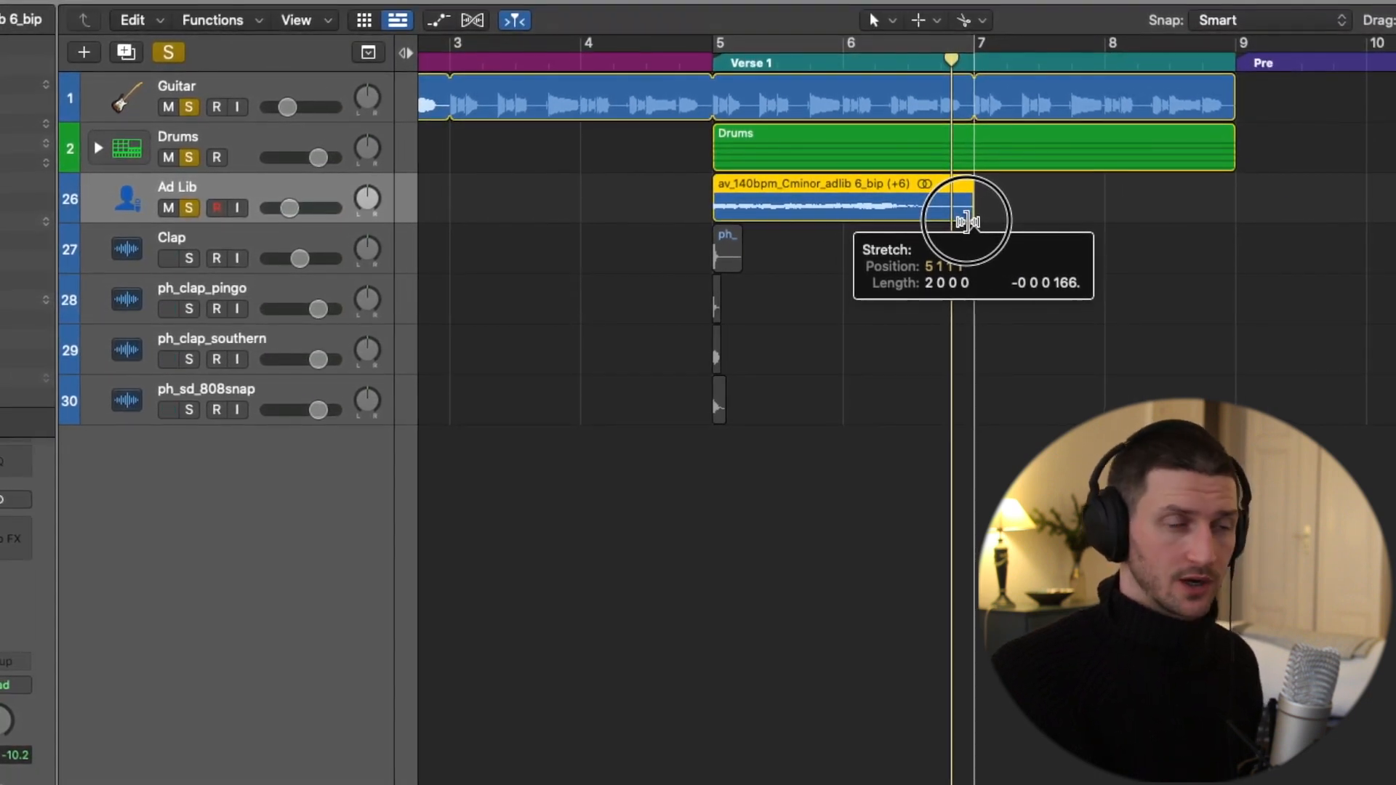
{"action": "left_click_drag", "start_coordinate": [967, 221], "coordinate": [948, 221]}
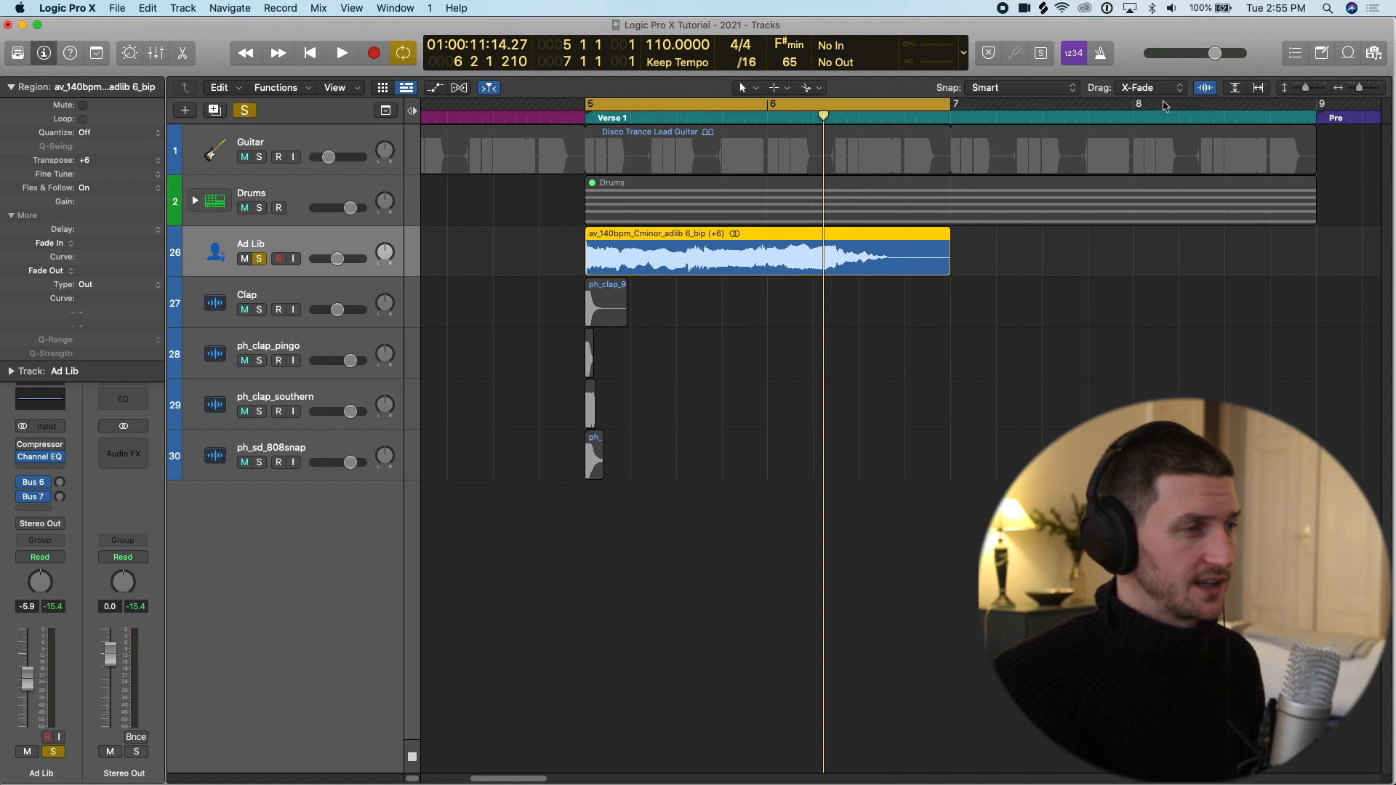
Audition the stretched ad-lib, then stretch its end slightly past bar 7
{"action": "left_click", "coordinate": [341, 53]}
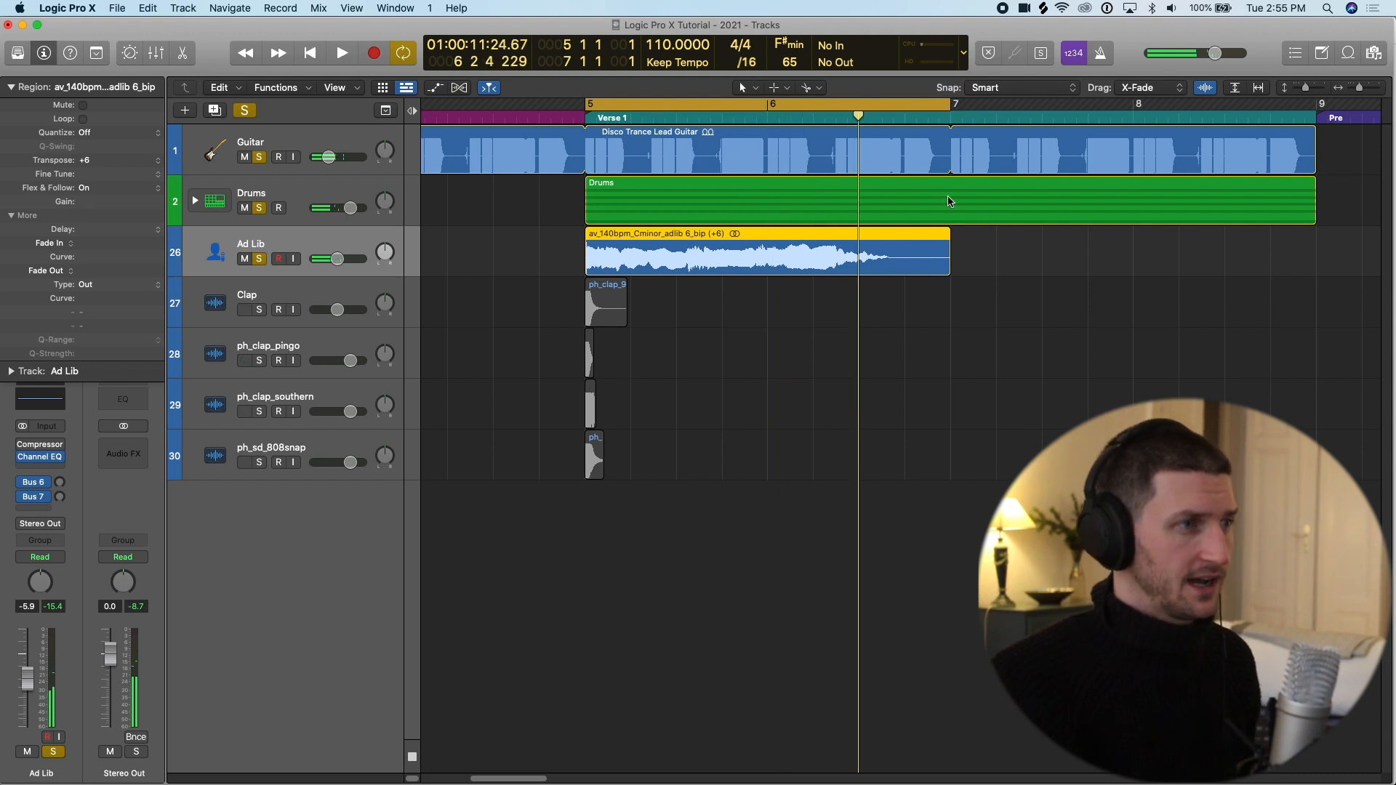
{"action": "left_click_drag", "start_coordinate": [947, 258], "coordinate": [979, 273]}
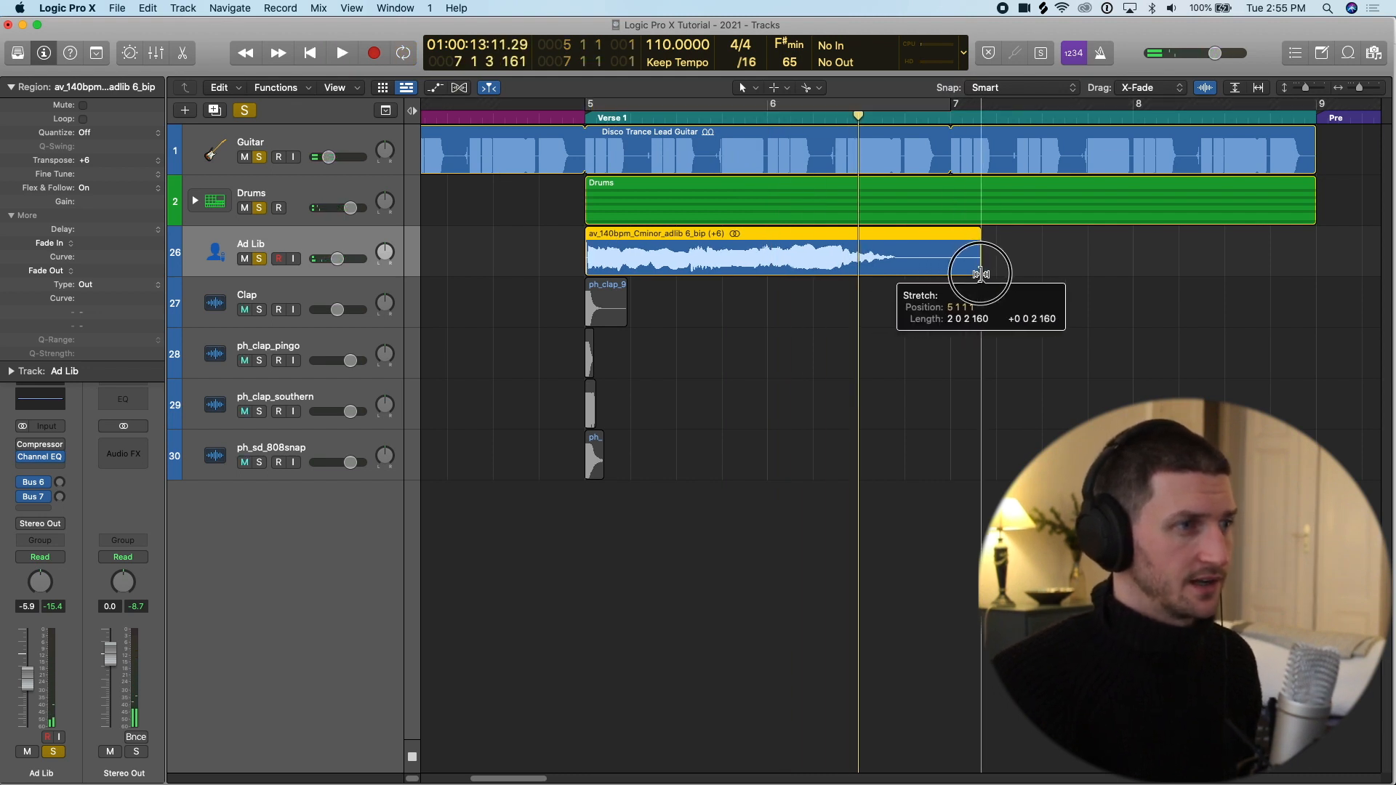
{"action": "left_click_drag", "start_coordinate": [980, 267], "coordinate": [997, 271]}
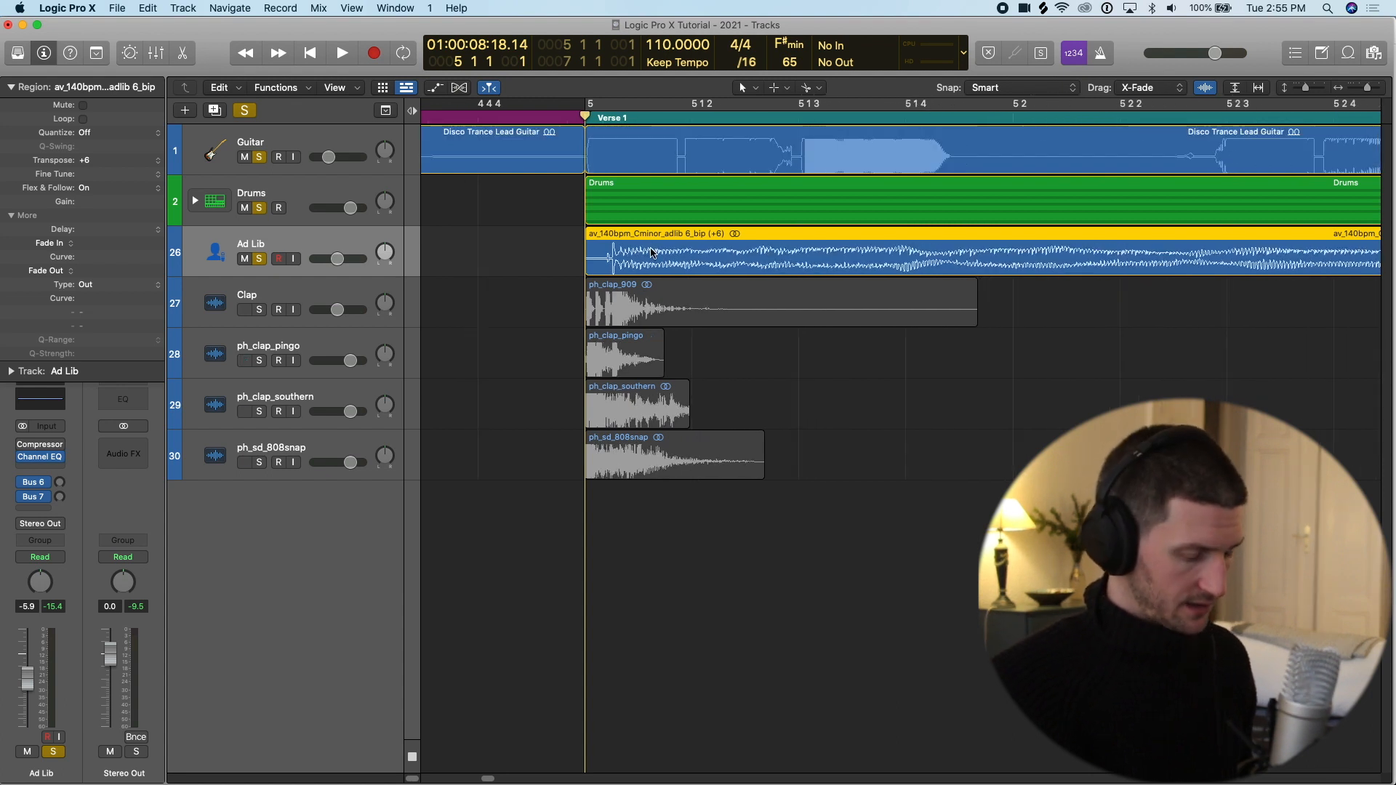
Zoom in, split the ad-lib at the vocal onset, and return the playhead to bar 5
{"action": "key", "text": "cmd+down"}
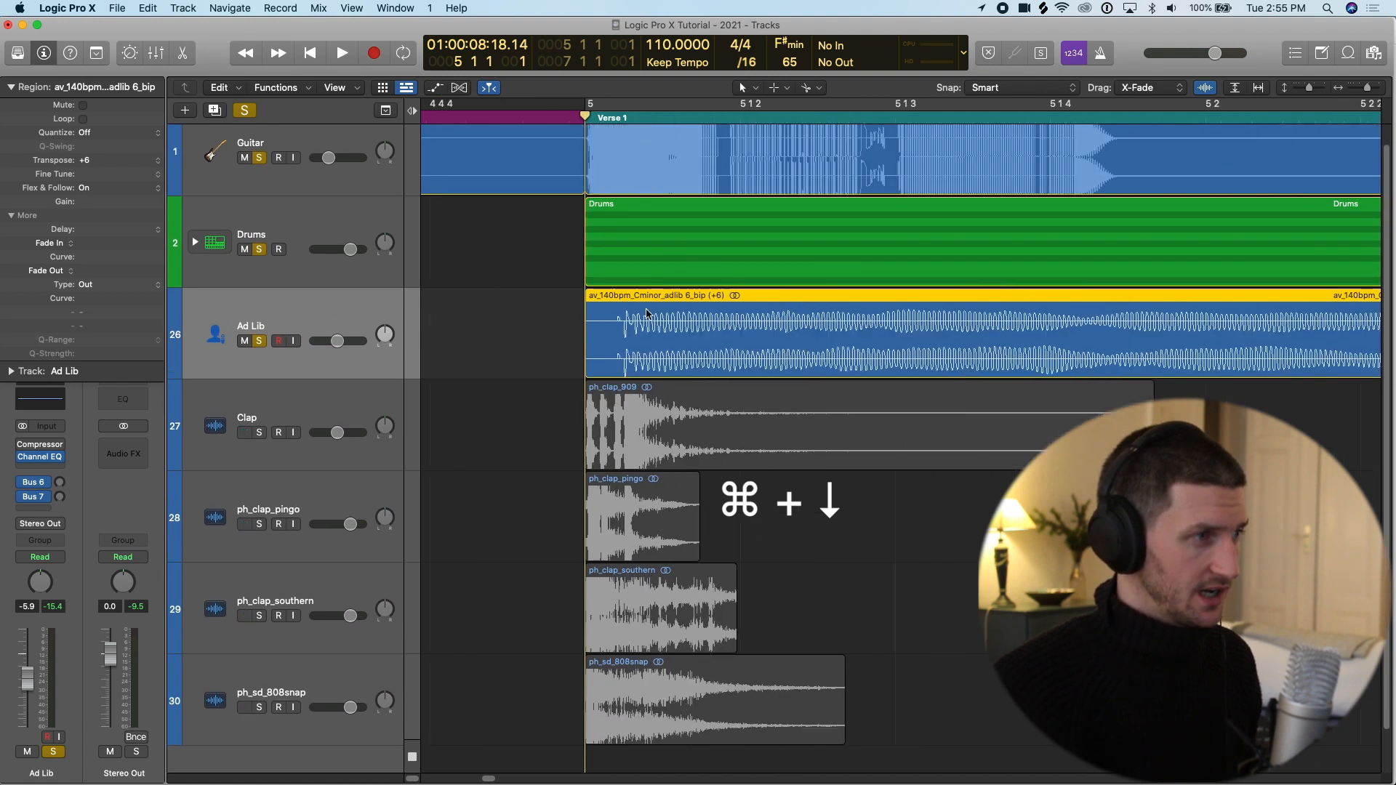
{"action": "key", "text": "cmd+down"}
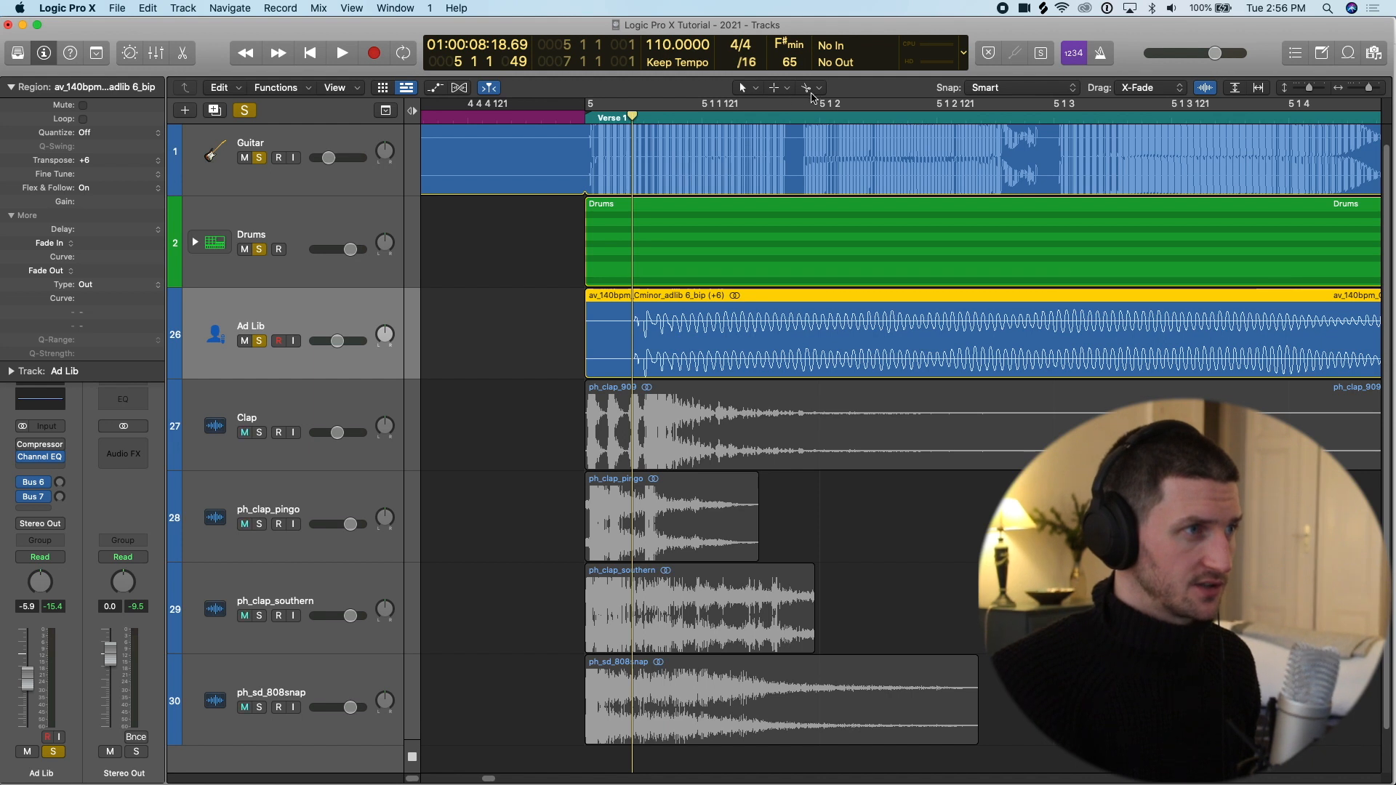
{"action": "left_click", "coordinate": [342, 52]}
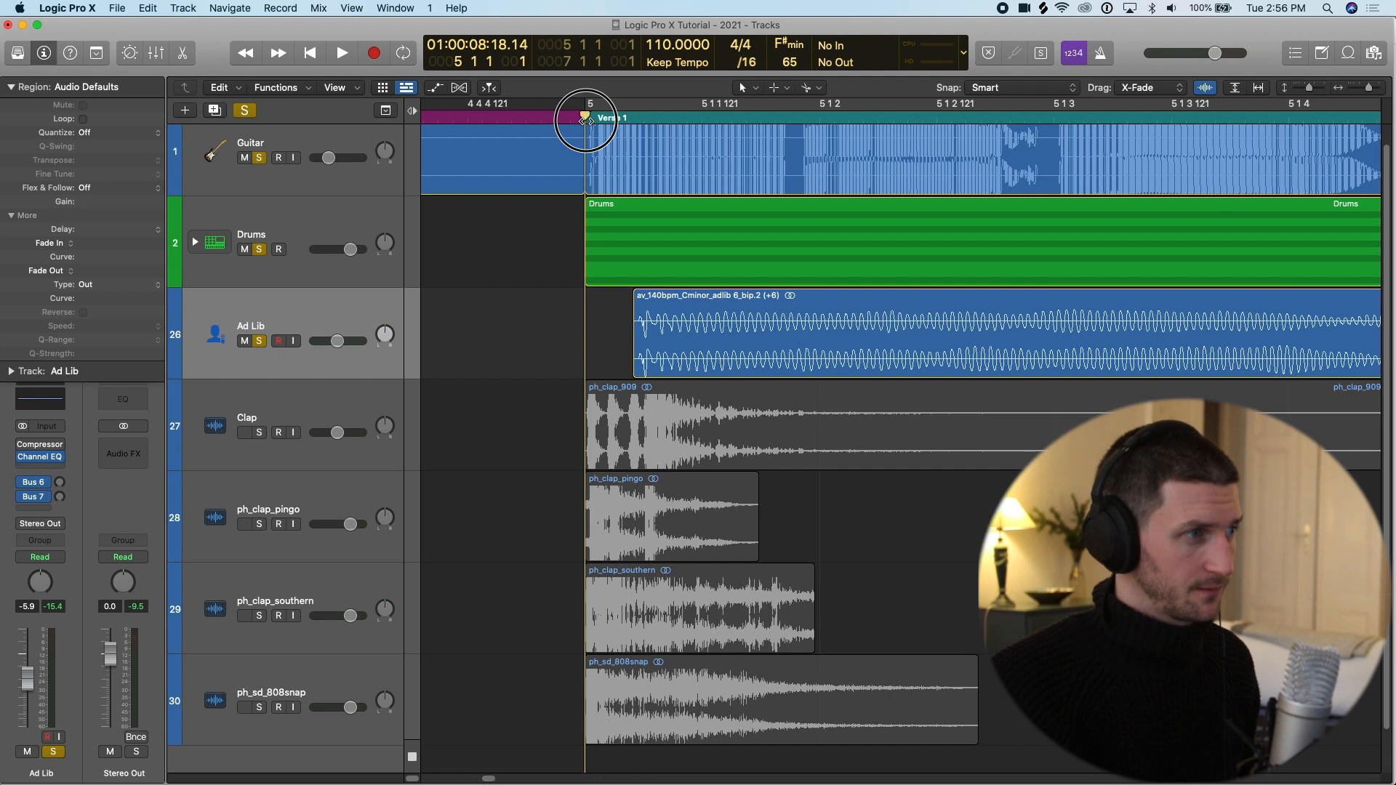
{"action": "left_click", "coordinate": [744, 297]}
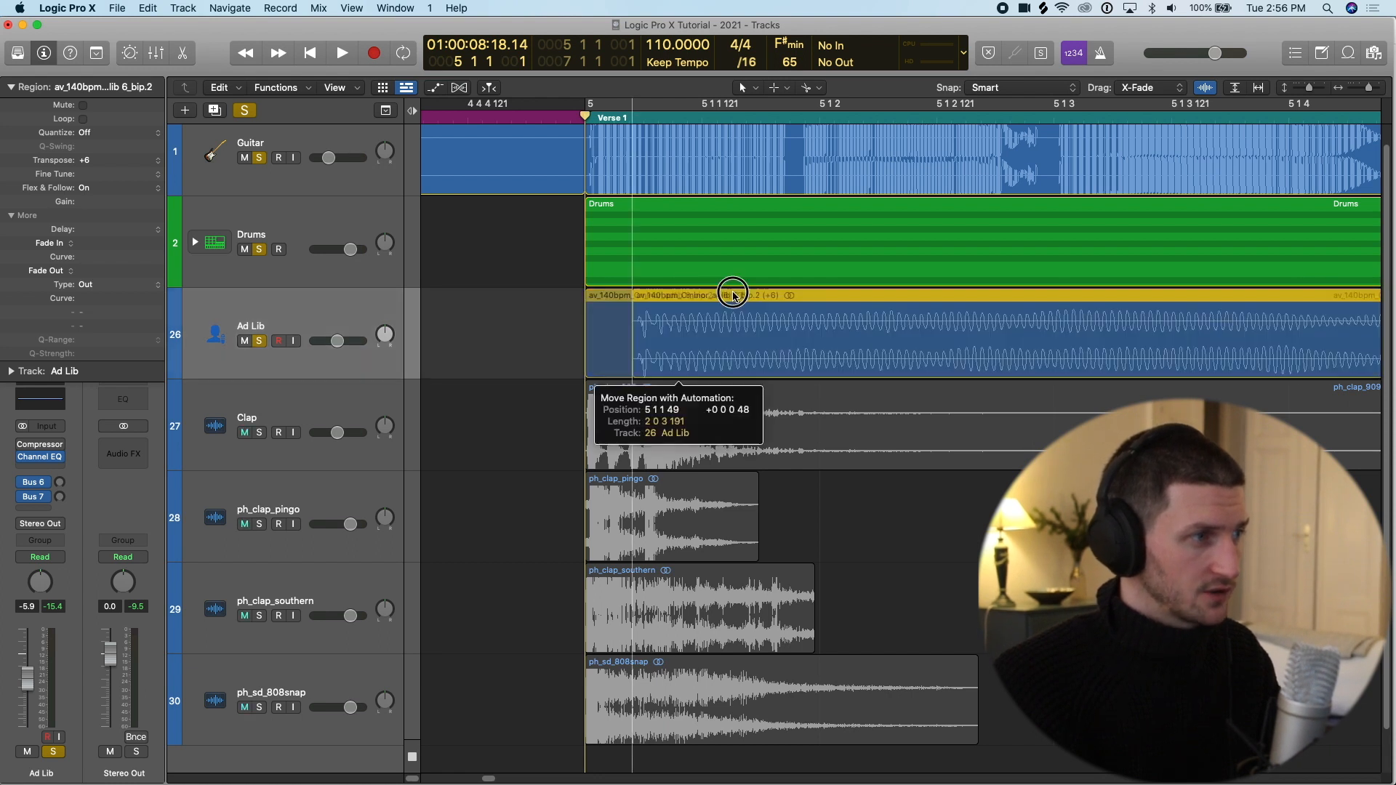
Move the trimmed ad-lib to bar 5 and stretch it to about bar 7
{"action": "left_click_drag", "start_coordinate": [732, 294], "coordinate": [634, 334]}
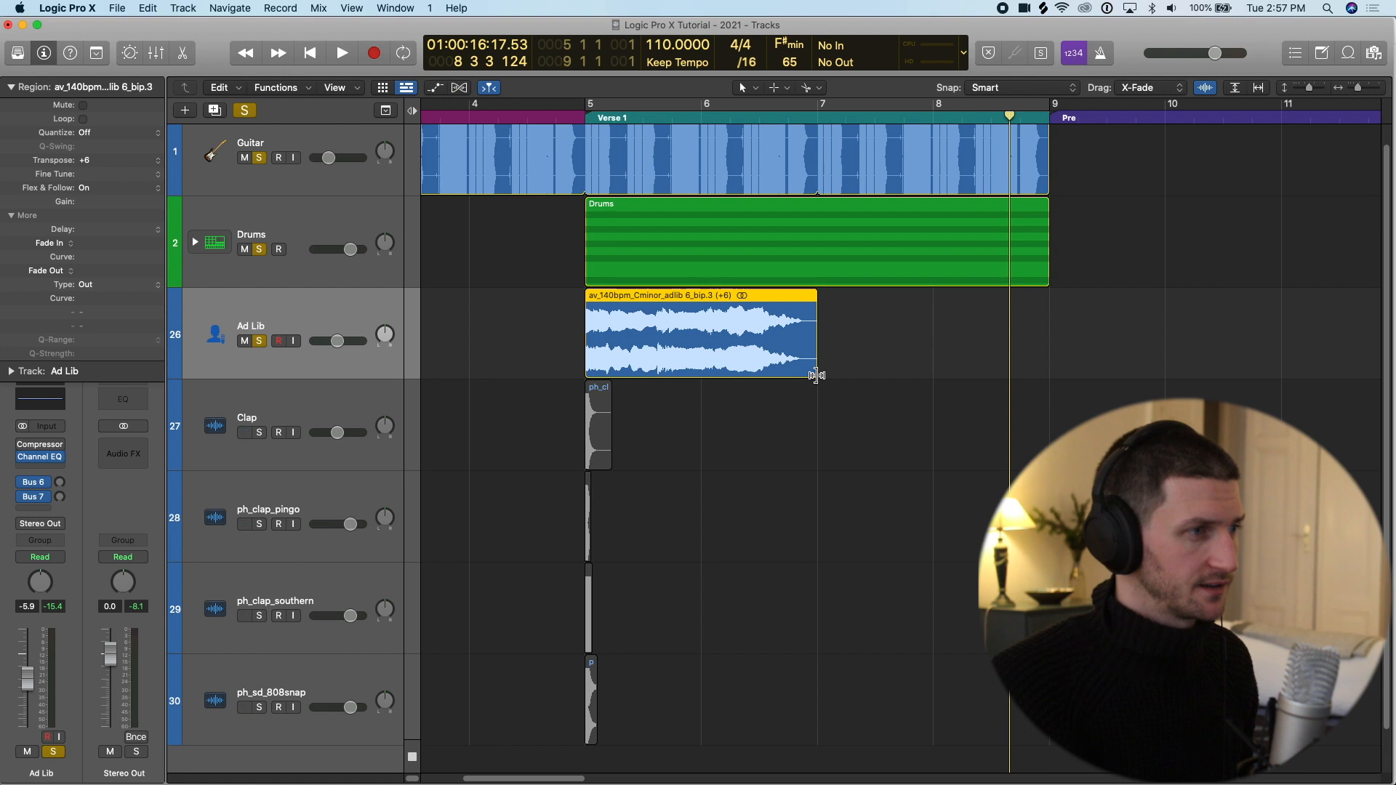
{"action": "left_click_drag", "start_coordinate": [813, 374], "coordinate": [829, 374]}
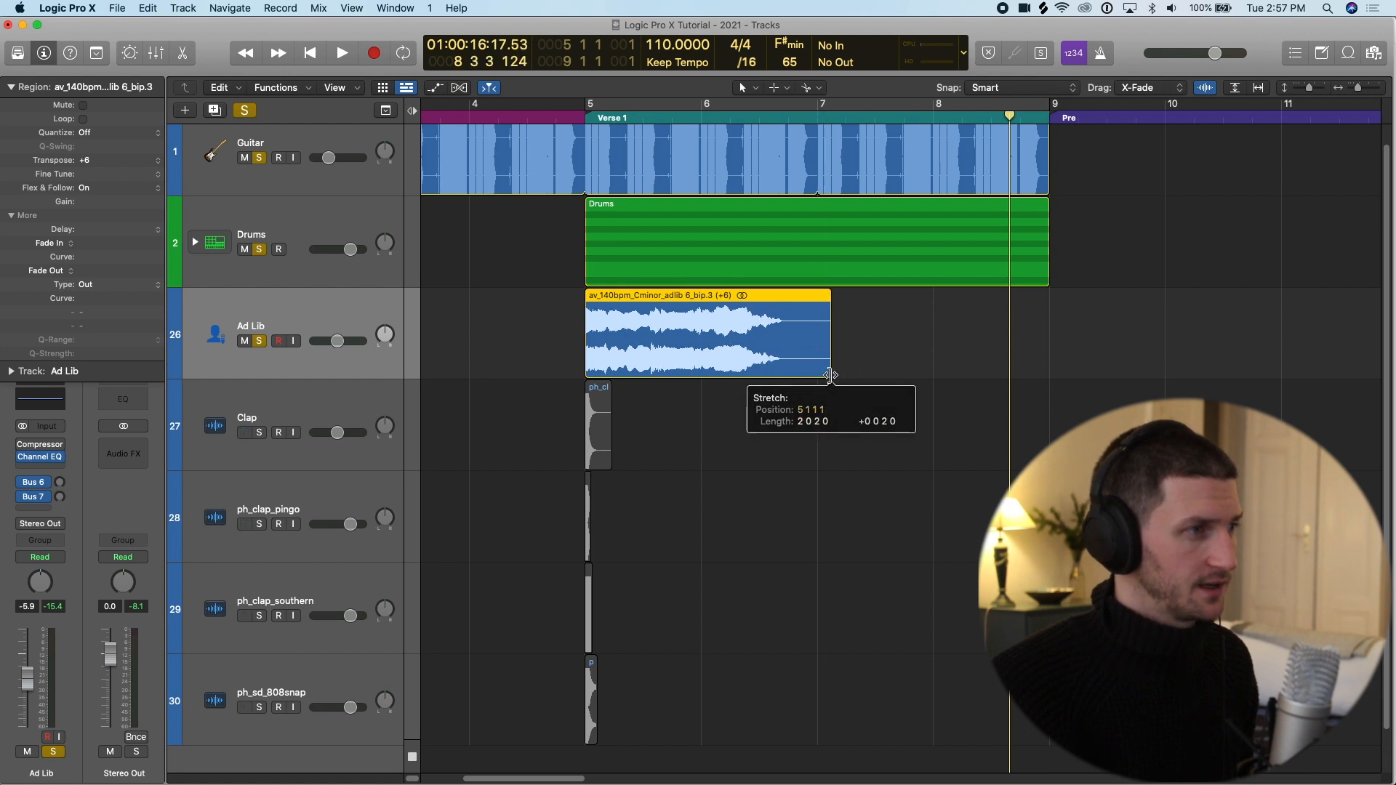
{"action": "left_click", "coordinate": [341, 52]}
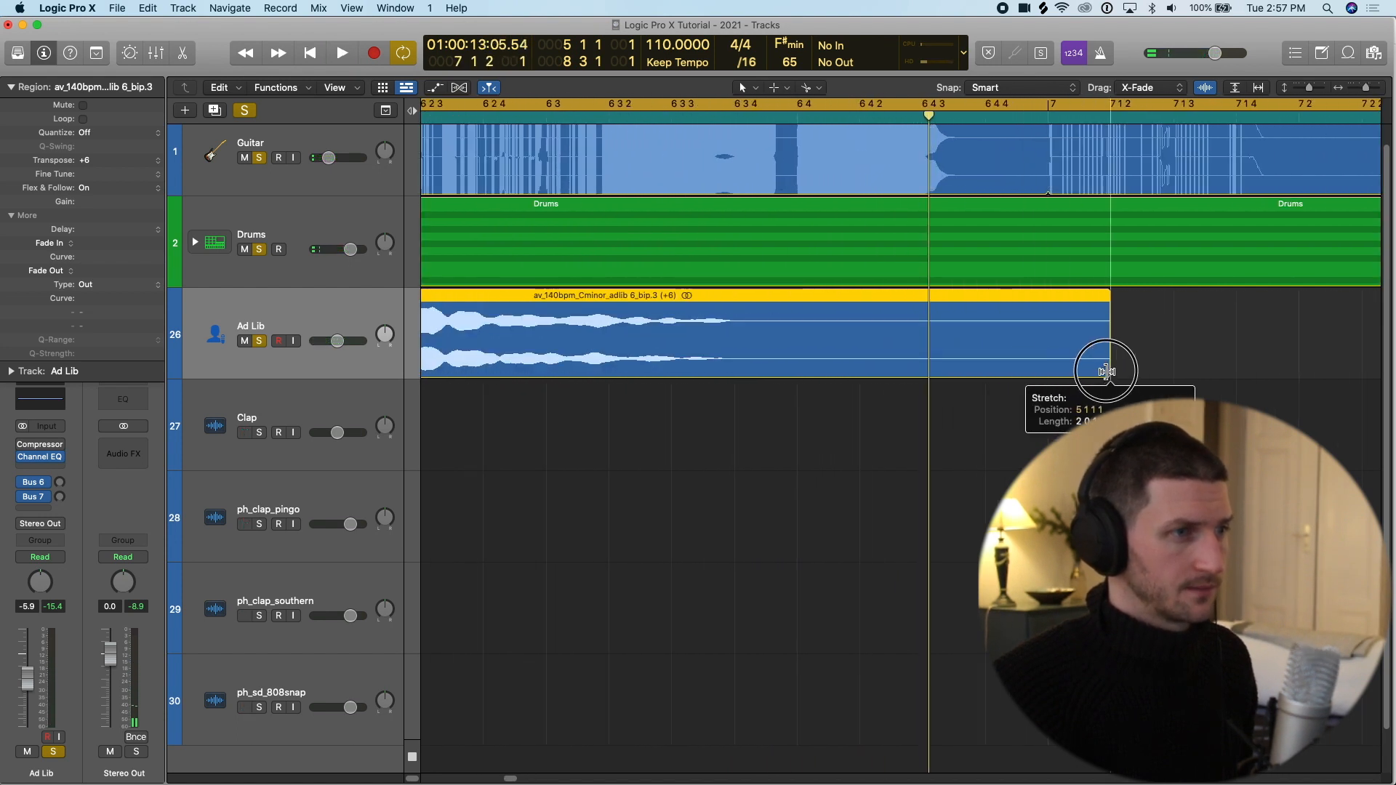
Play back the ad-lib and loop it to repeat through bar 9
{"action": "left_click", "coordinate": [341, 53]}
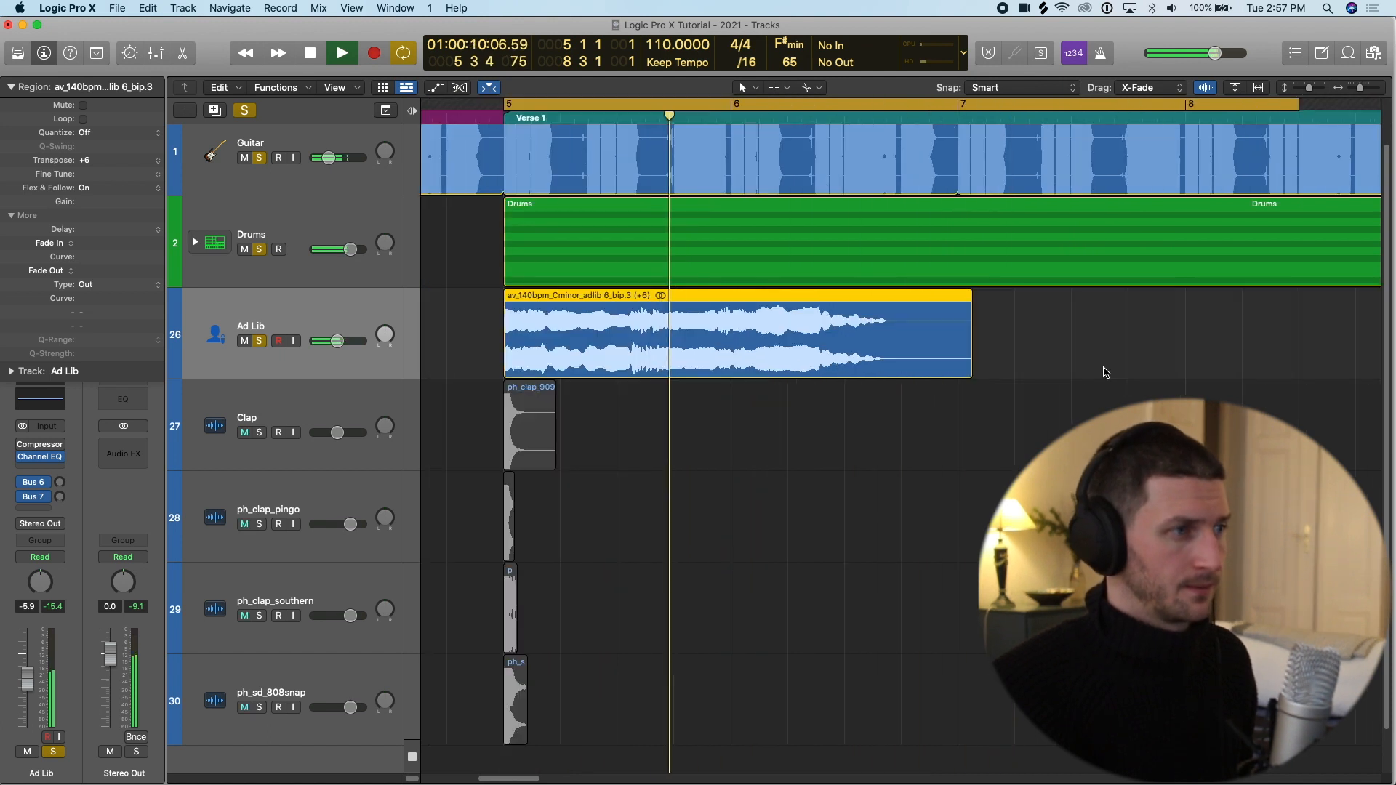
{"action": "scroll", "scroll_direction": "right", "scroll_amount": 3}
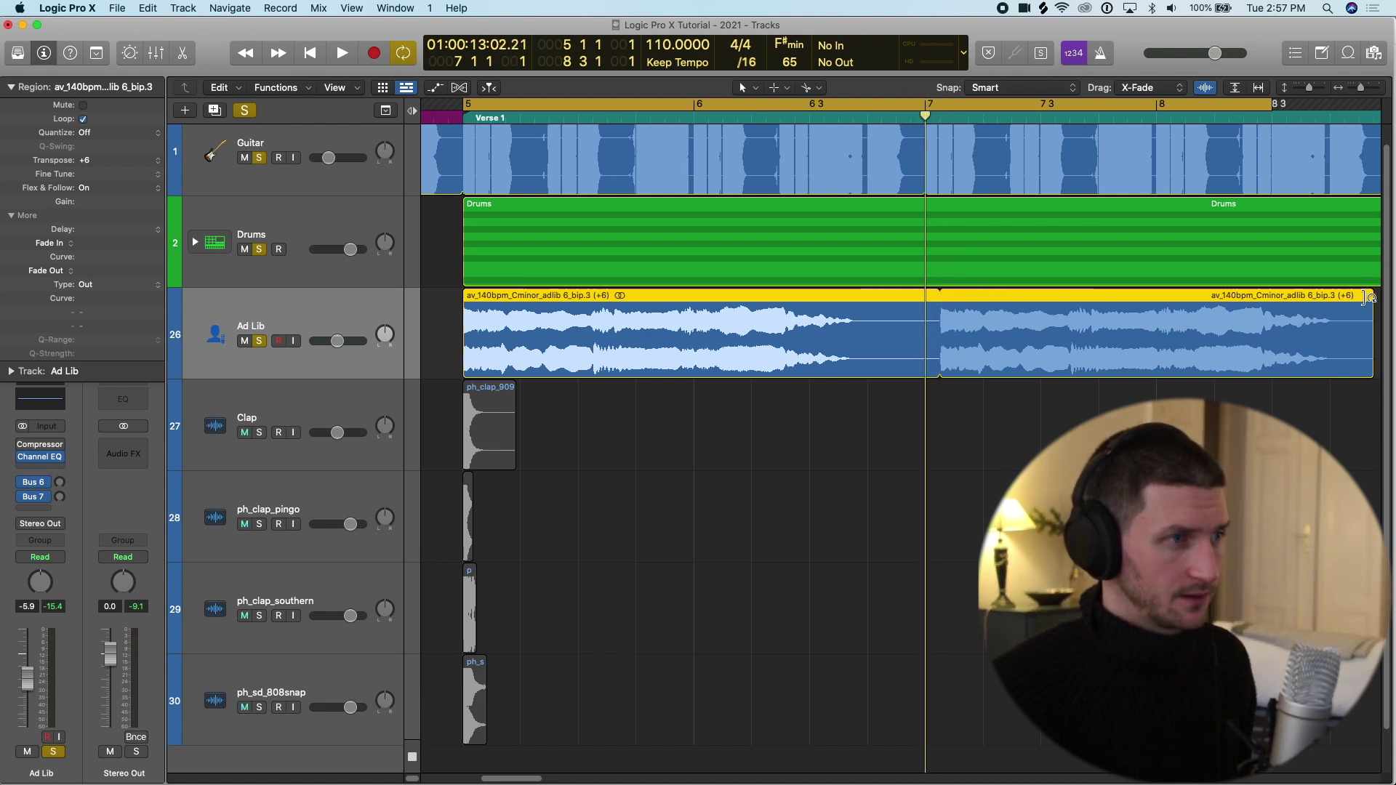
{"action": "left_click", "coordinate": [341, 52]}
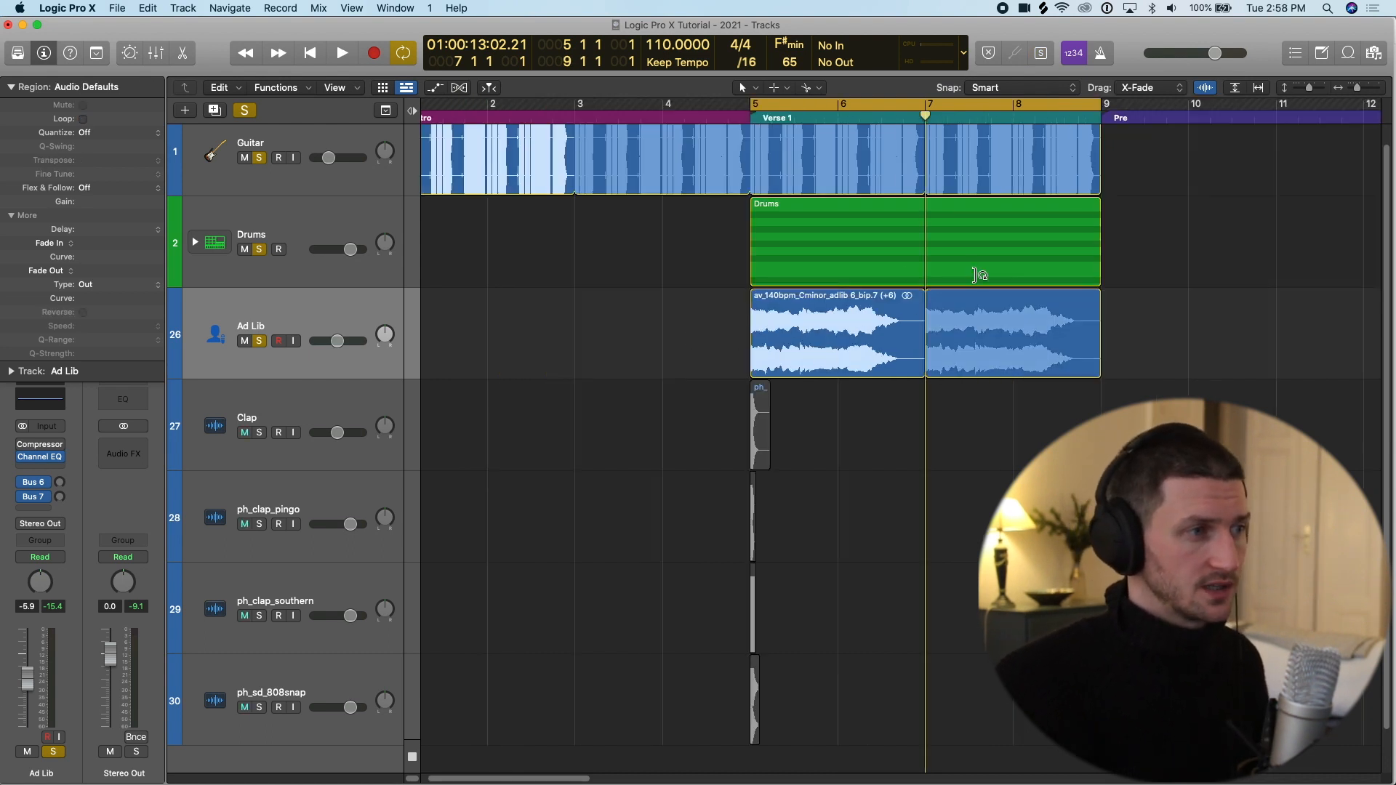
Open the ad-lib's audio file in the editor and launch Functions > Time and Pitch Machine
{"action": "double_click", "coordinate": [837, 334]}
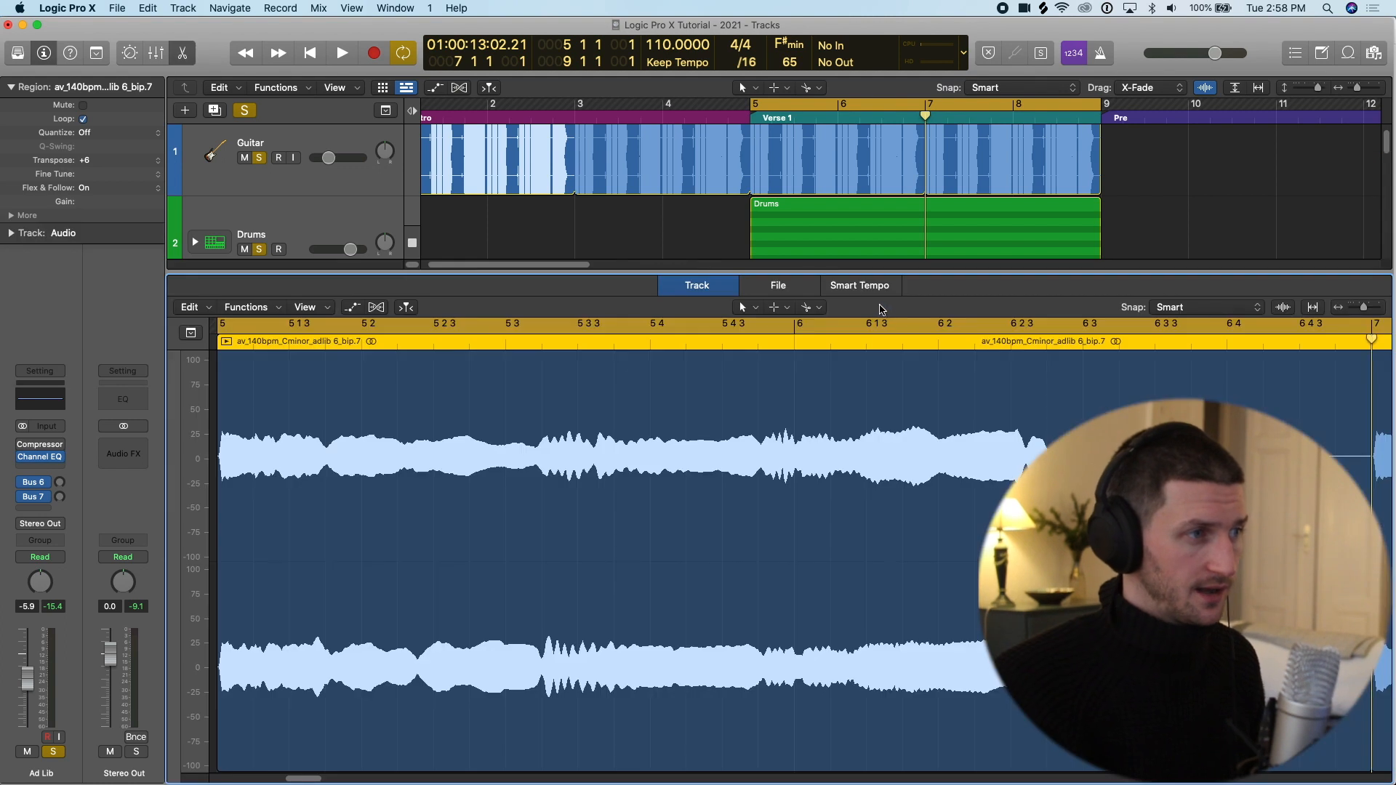
{"action": "mouse_move", "coordinate": [788, 296]}
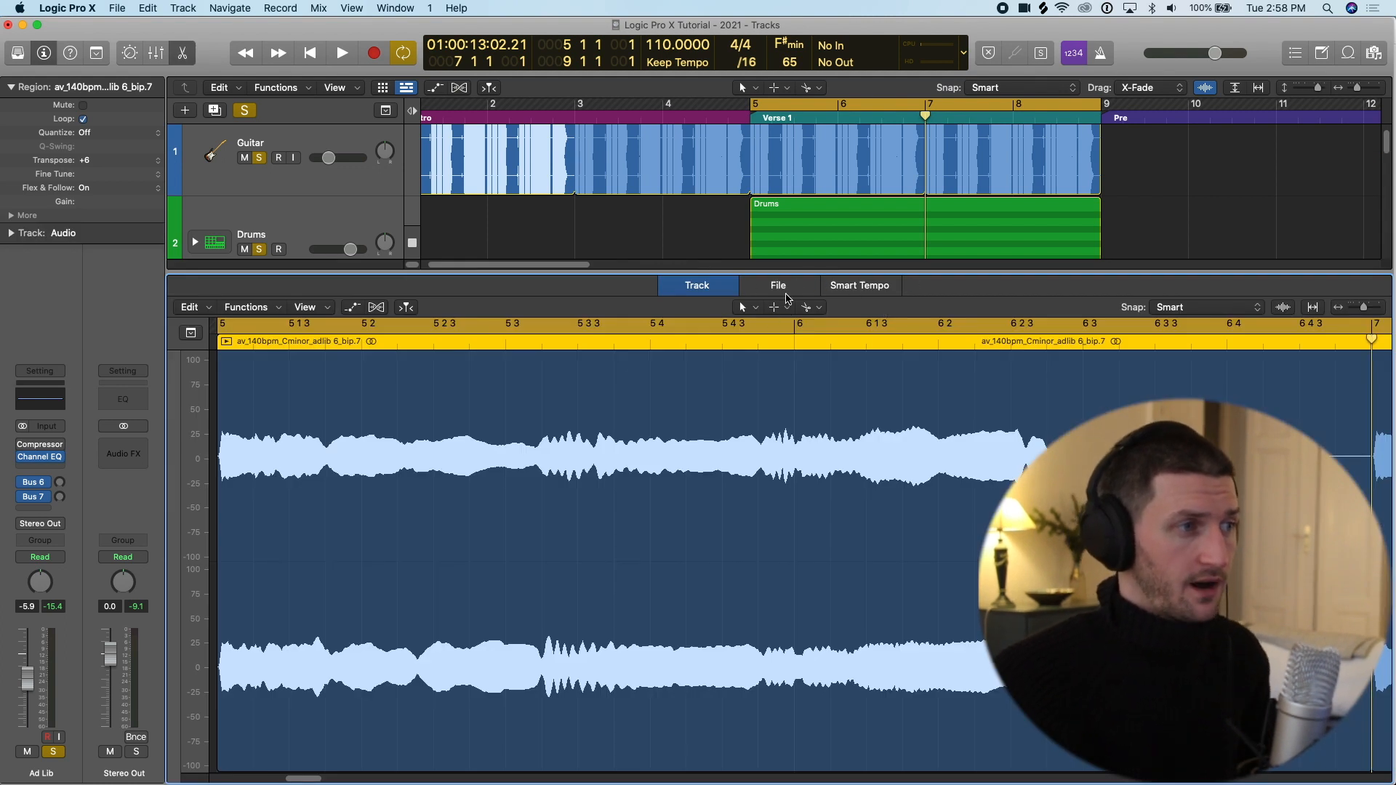
{"action": "left_click", "coordinate": [778, 285]}
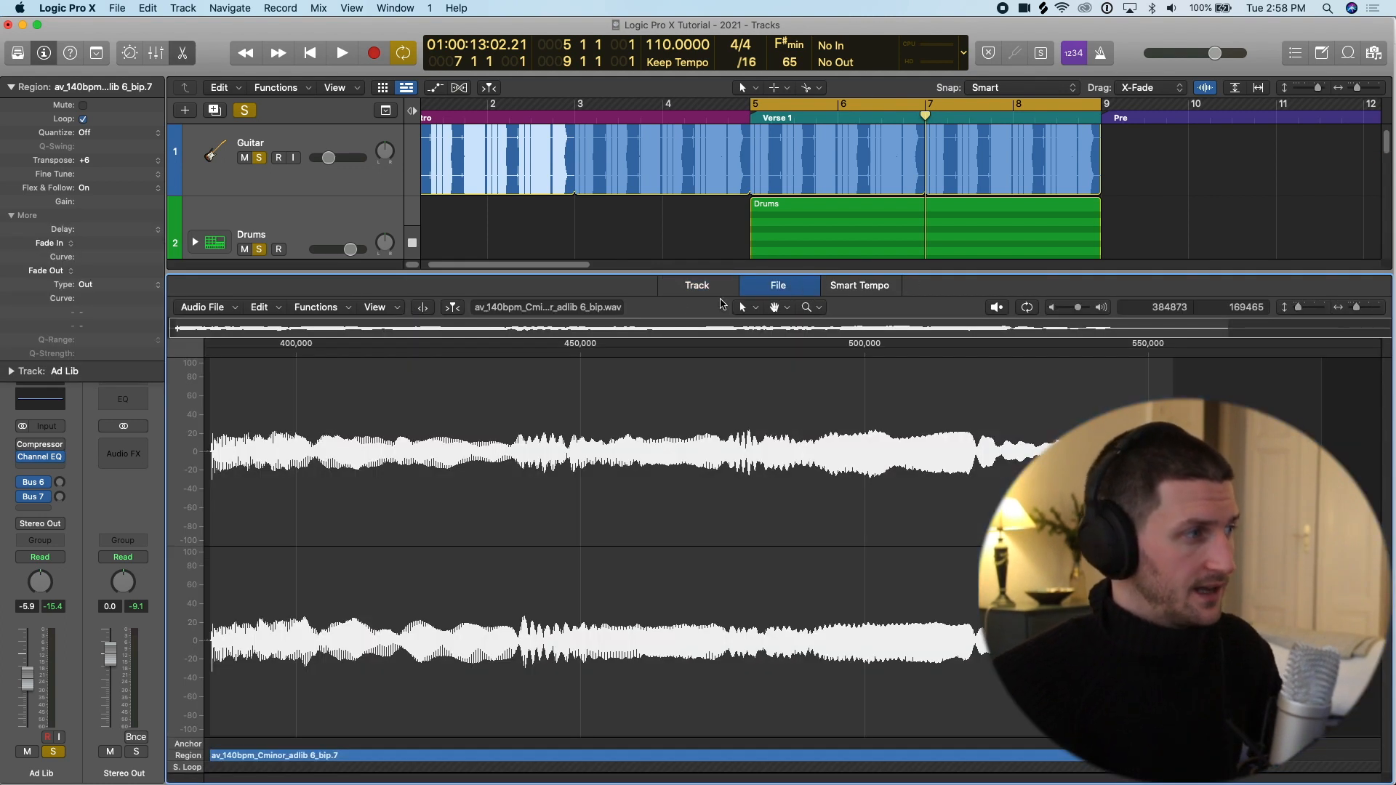
{"action": "left_click", "coordinate": [315, 307]}
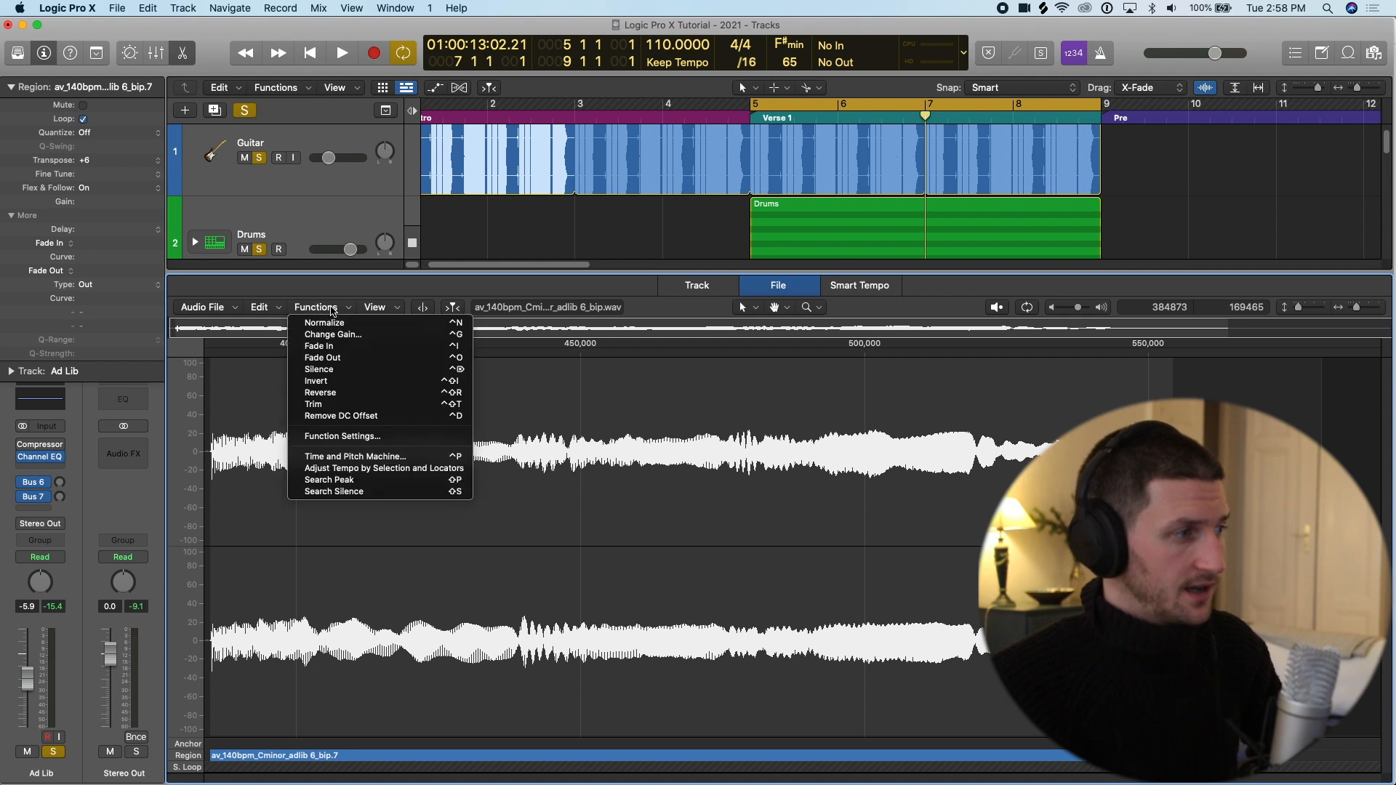
{"action": "mouse_move", "coordinate": [355, 456]}
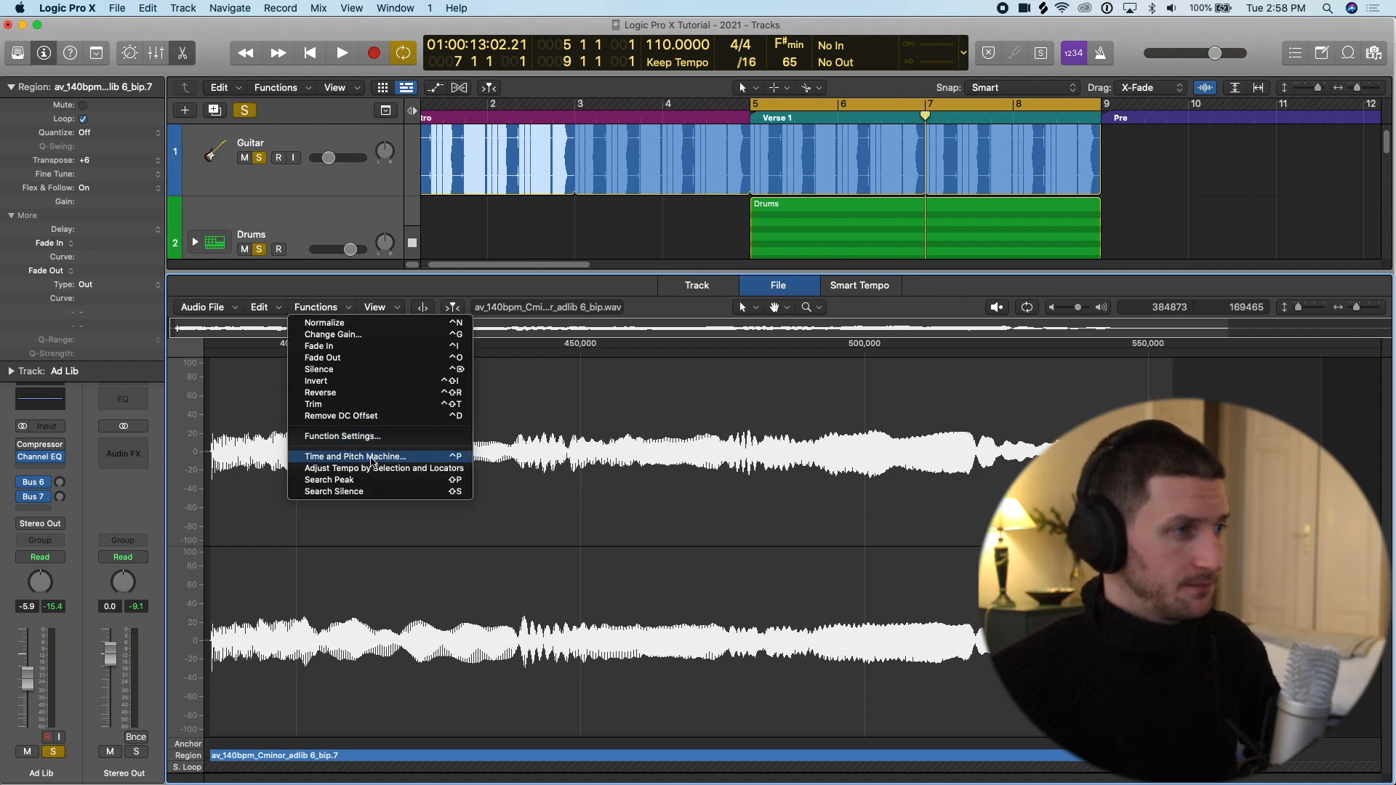
{"action": "left_click", "coordinate": [355, 456]}
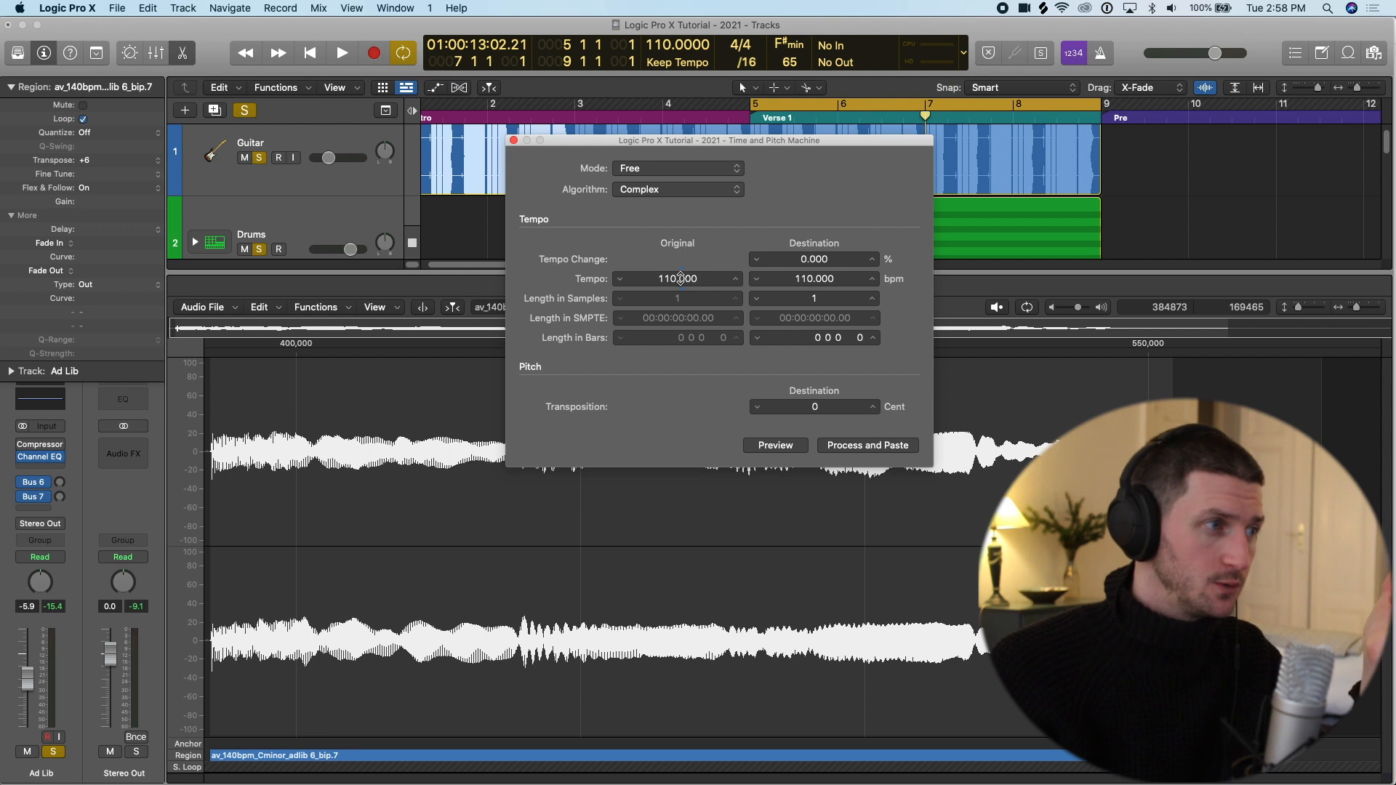